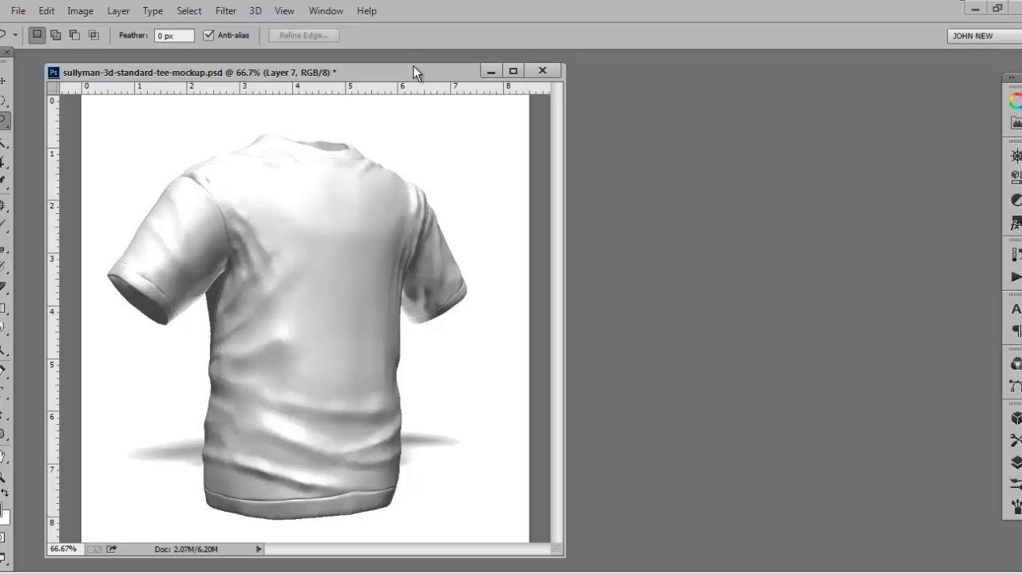
mouse_move(417, 76)
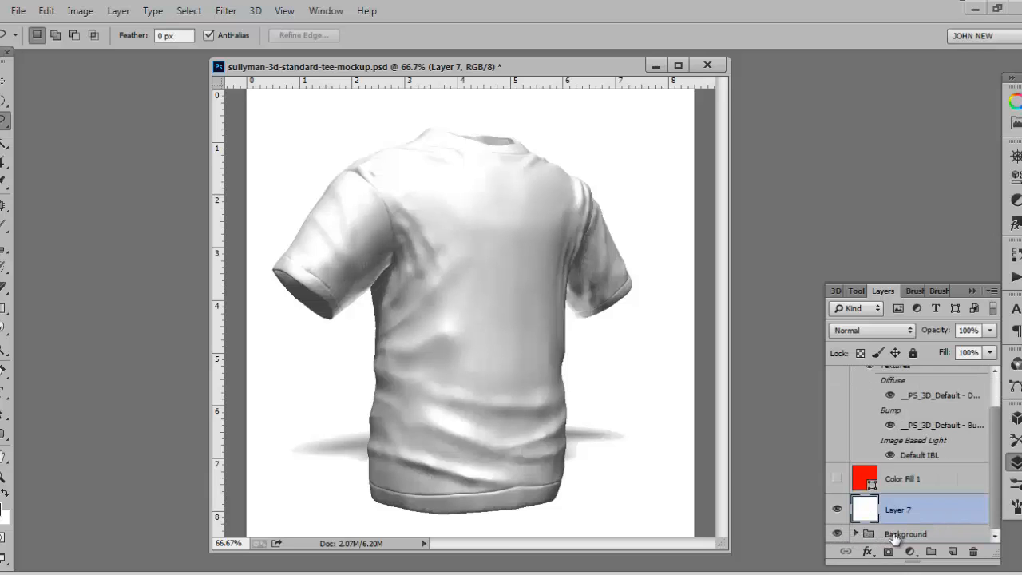
- Show the Layers panel with Shirt Lighting, the hidden red Color Fill, and Layer 7
click(837, 510)
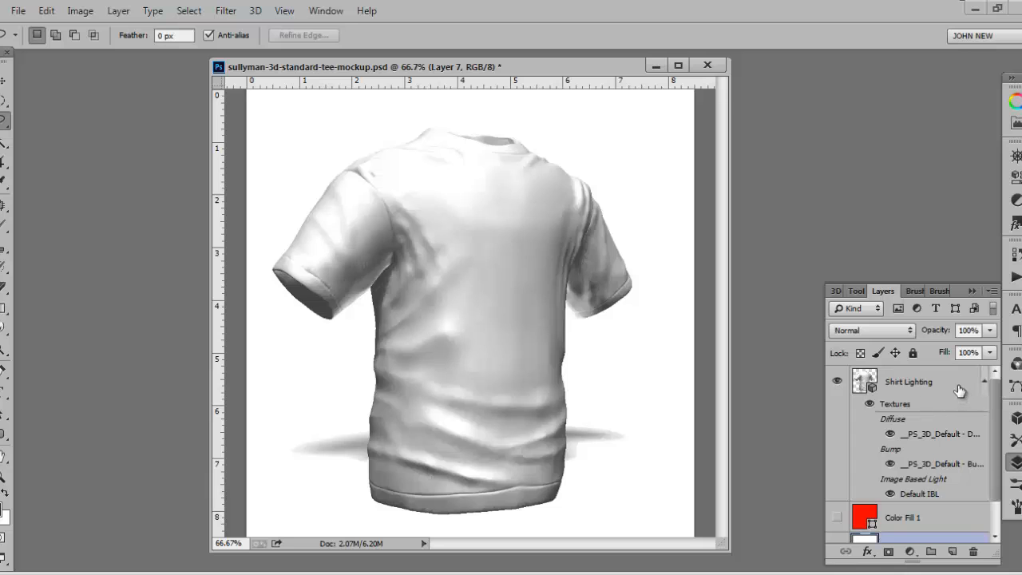
- Select the Shirt Lighting 3D layer and rotate the shirt sideways with the 3D Move gizmo
click(909, 382)
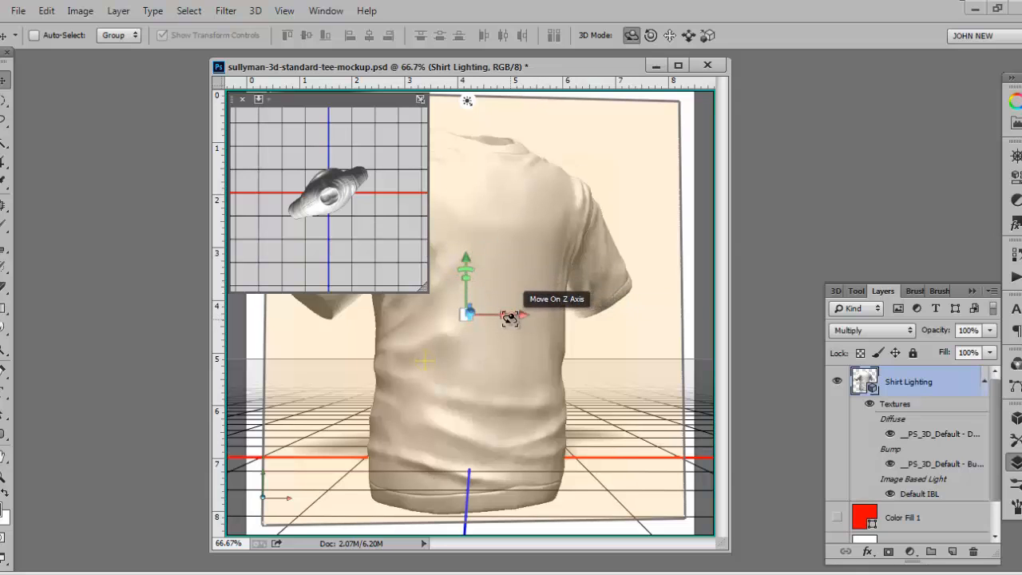
drag(511, 319, 507, 314)
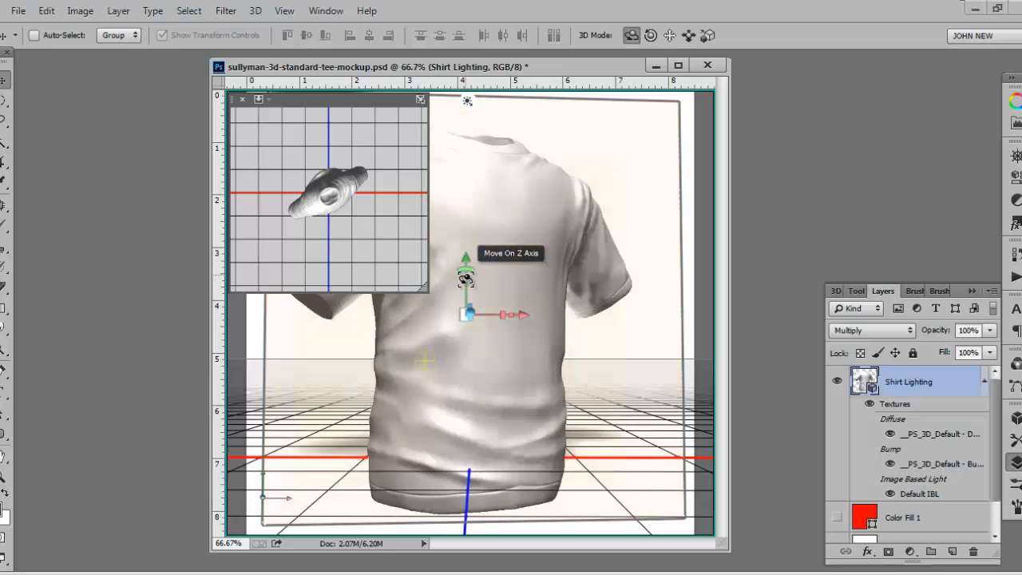
mouse_move(466, 270)
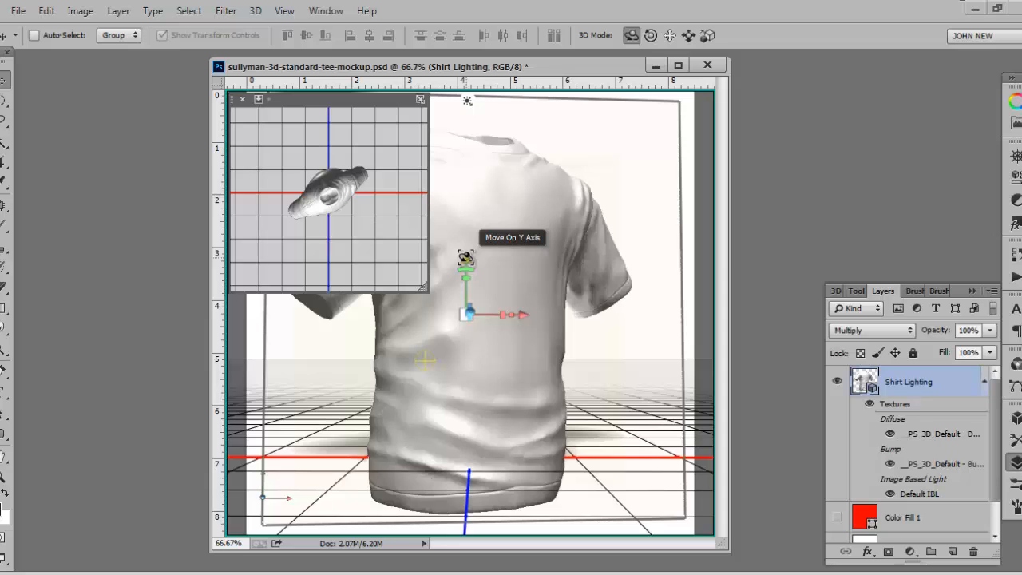
mouse_move(504, 313)
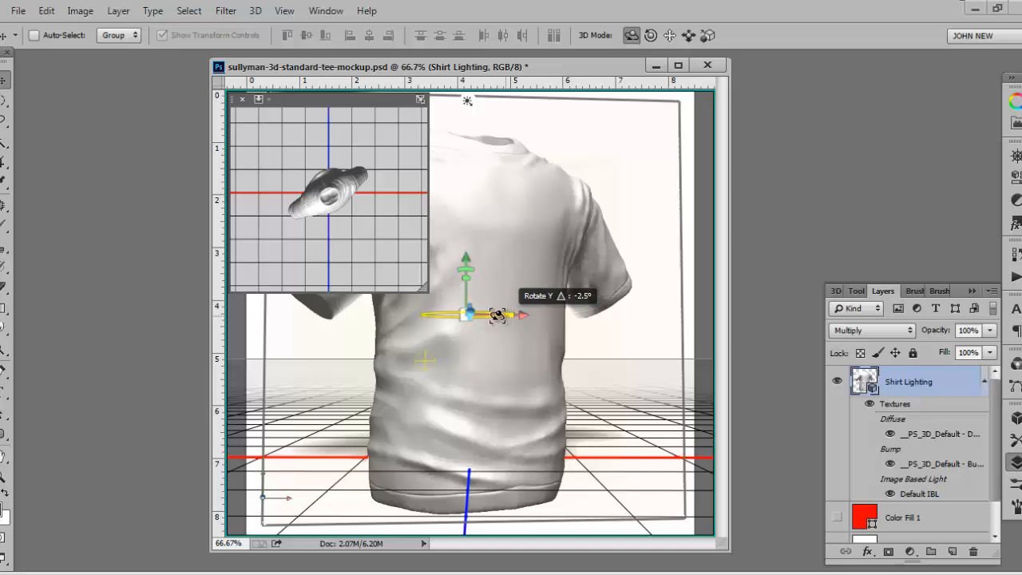
drag(495, 314, 448, 315)
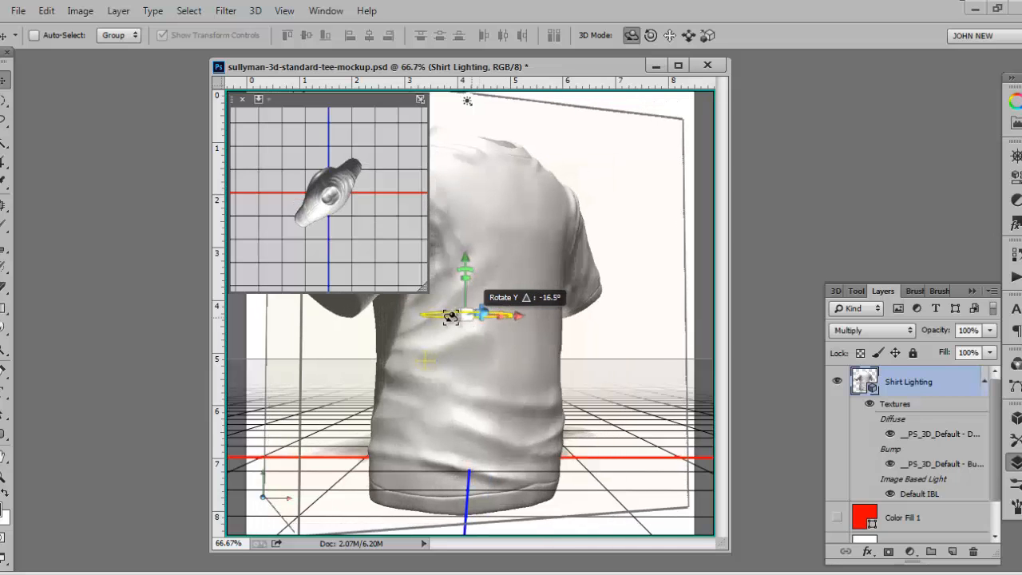
drag(471, 314, 503, 314)
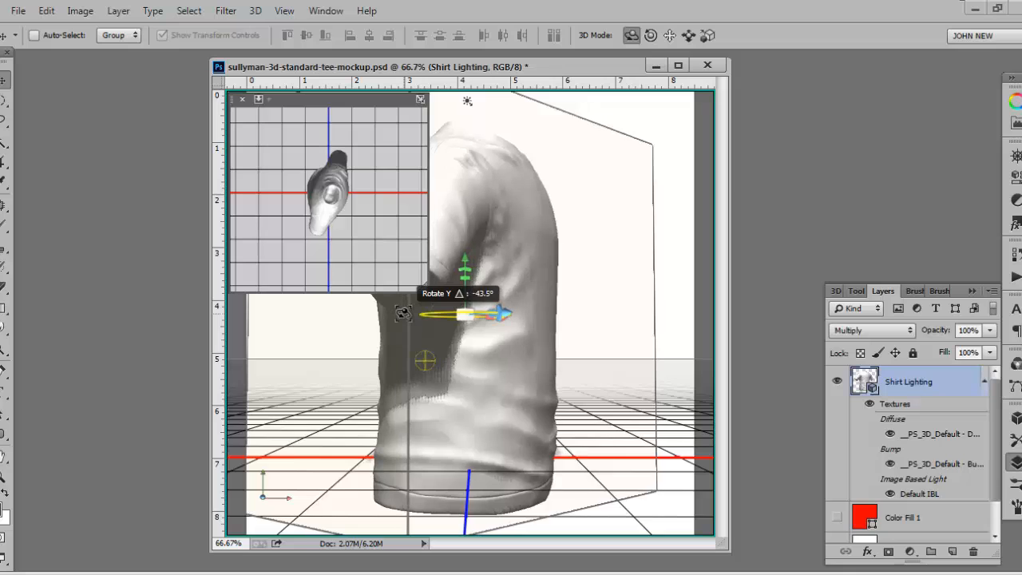
drag(479, 314, 495, 314)
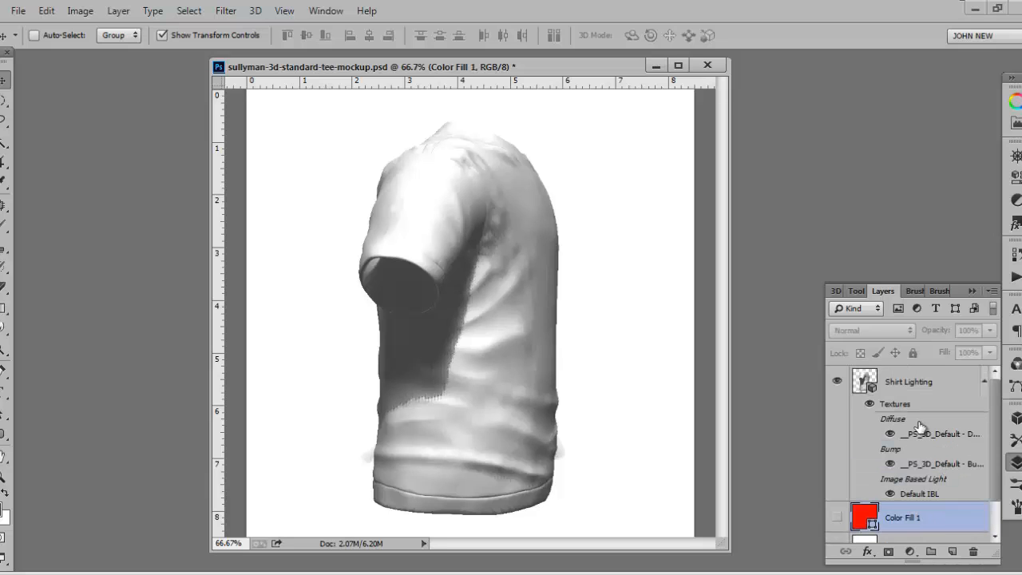
mouse_move(920, 475)
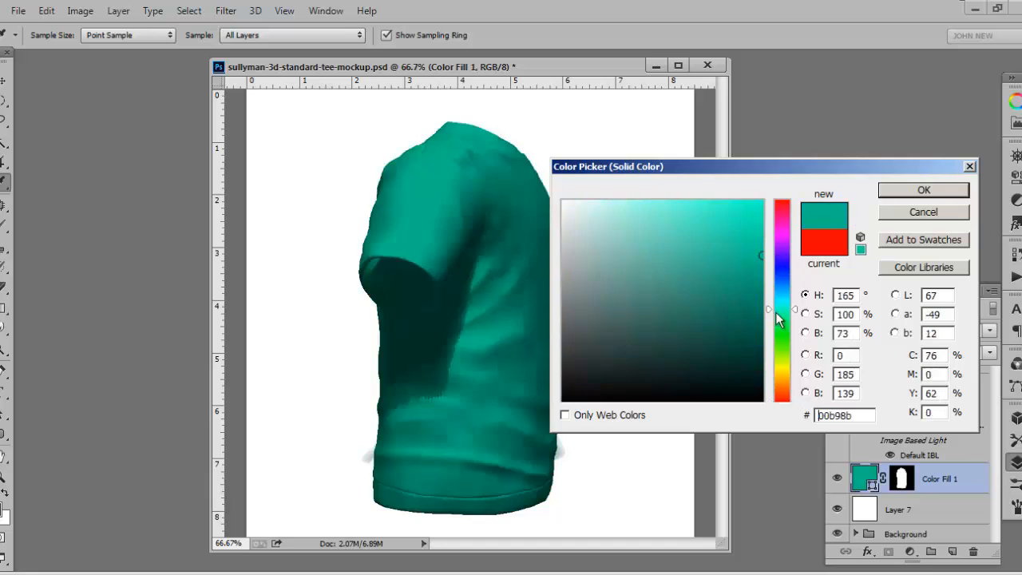
- Change the Color Fill 1 colour from teal to red in the Color Picker
drag(770, 310, 770, 366)
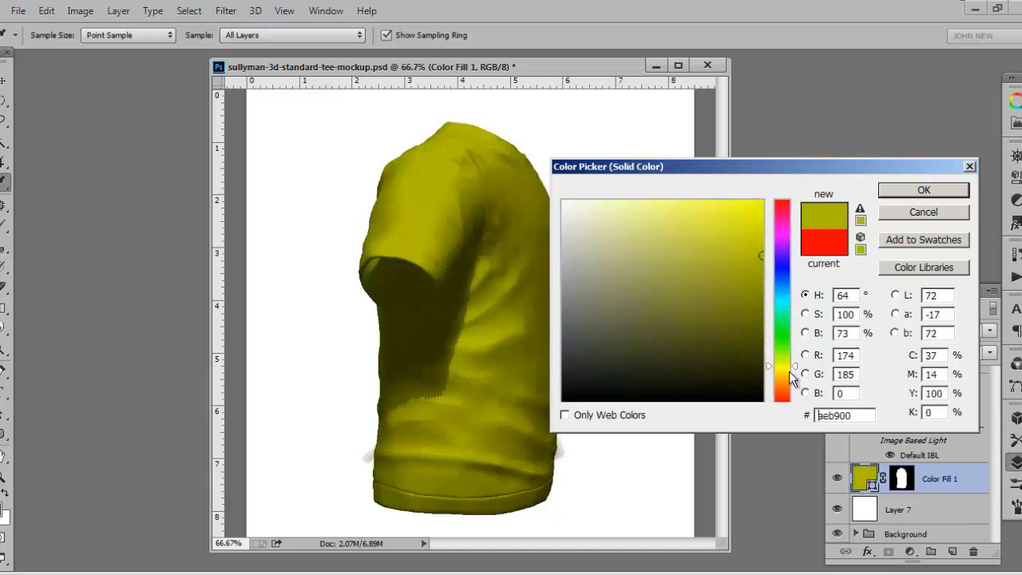
click(782, 214)
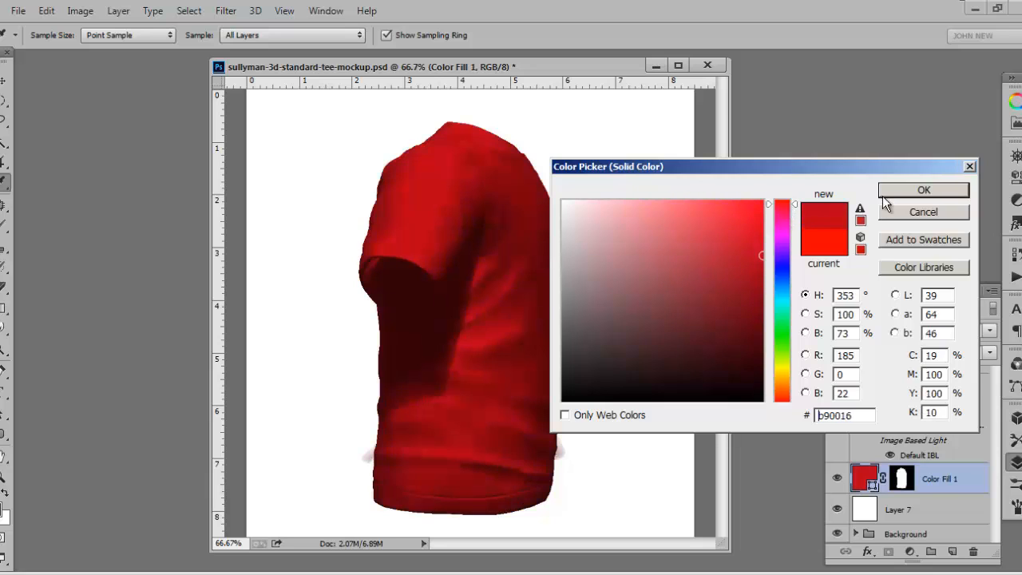
click(923, 190)
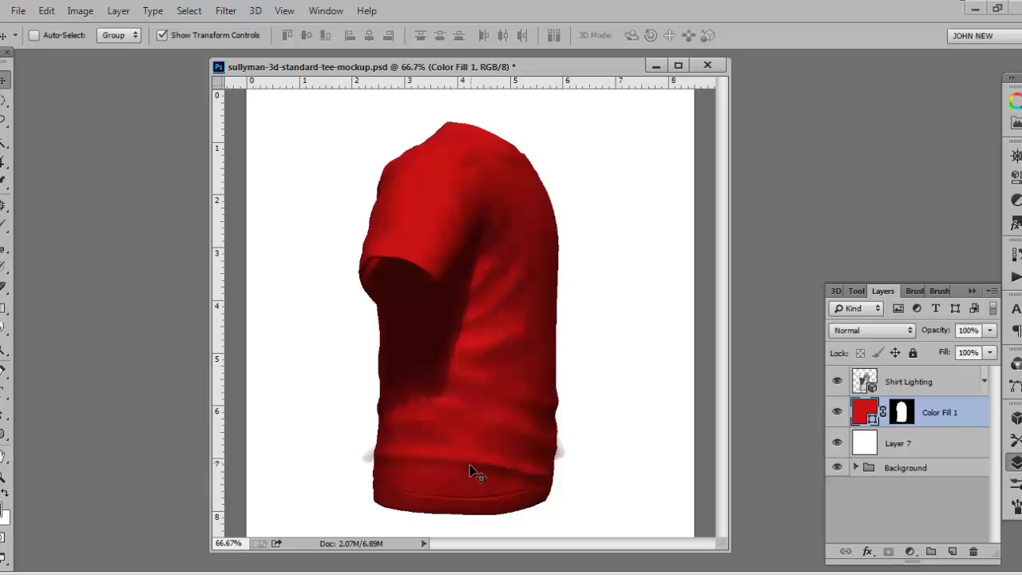
mouse_move(488, 185)
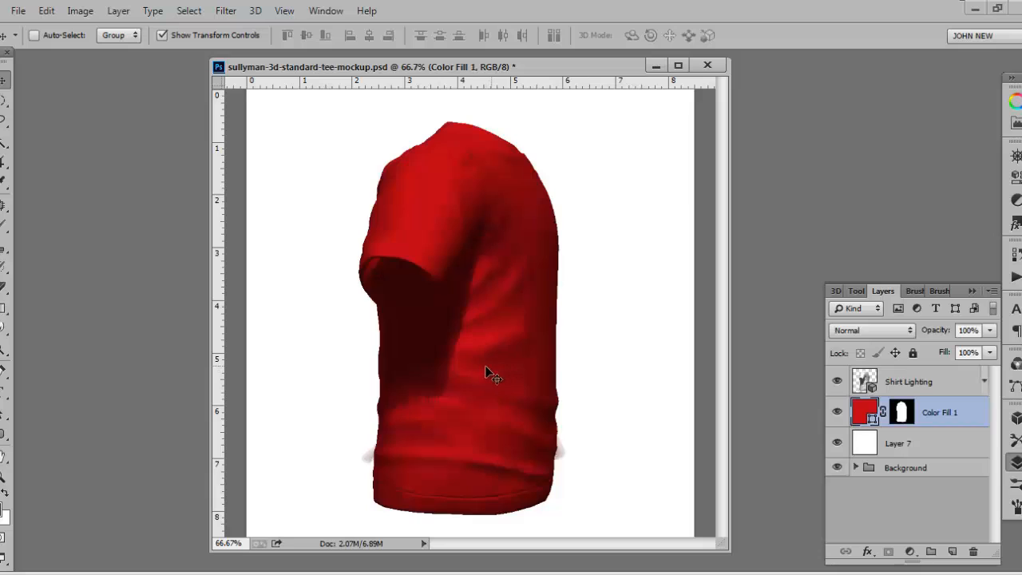
mouse_move(446, 371)
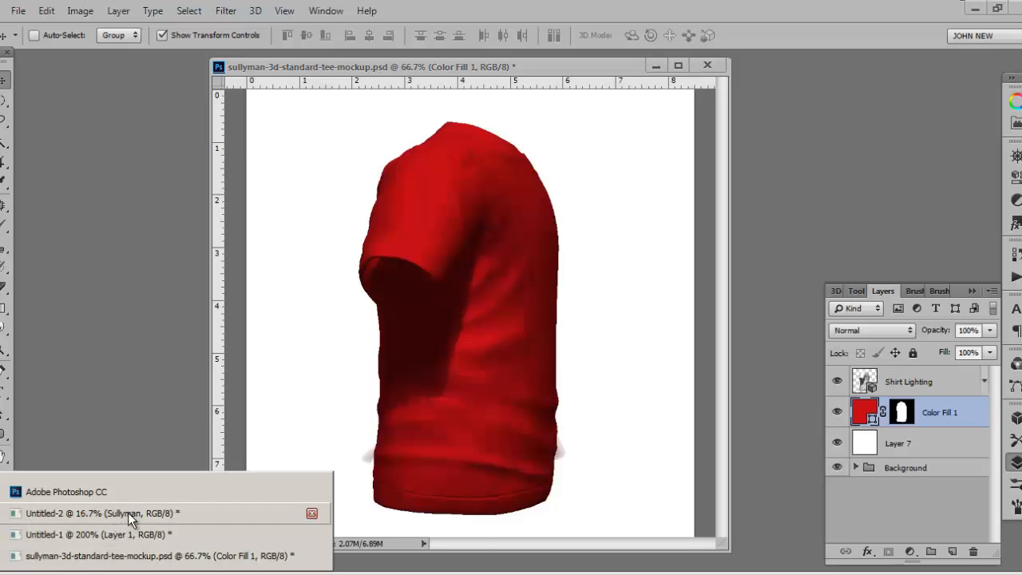
- Type 'Sullyman' in the lettering document and apply a chrome layer style to it
click(100, 512)
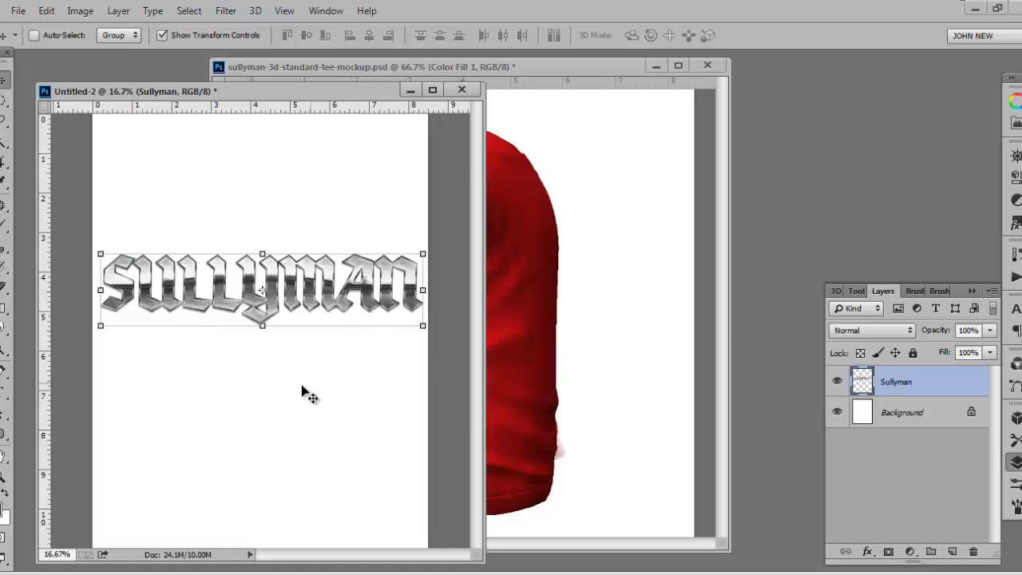
mouse_move(196, 410)
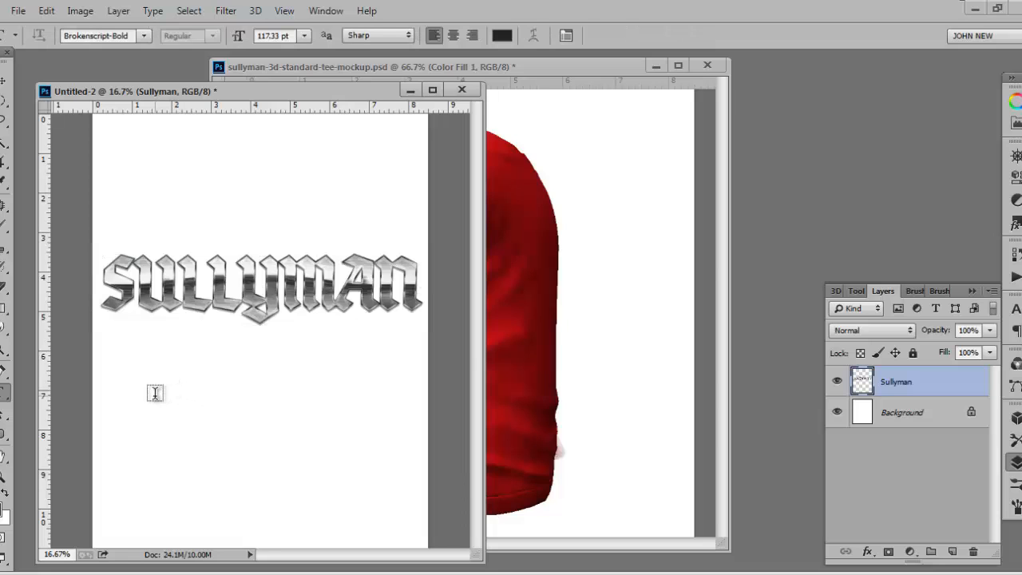
mouse_move(241, 458)
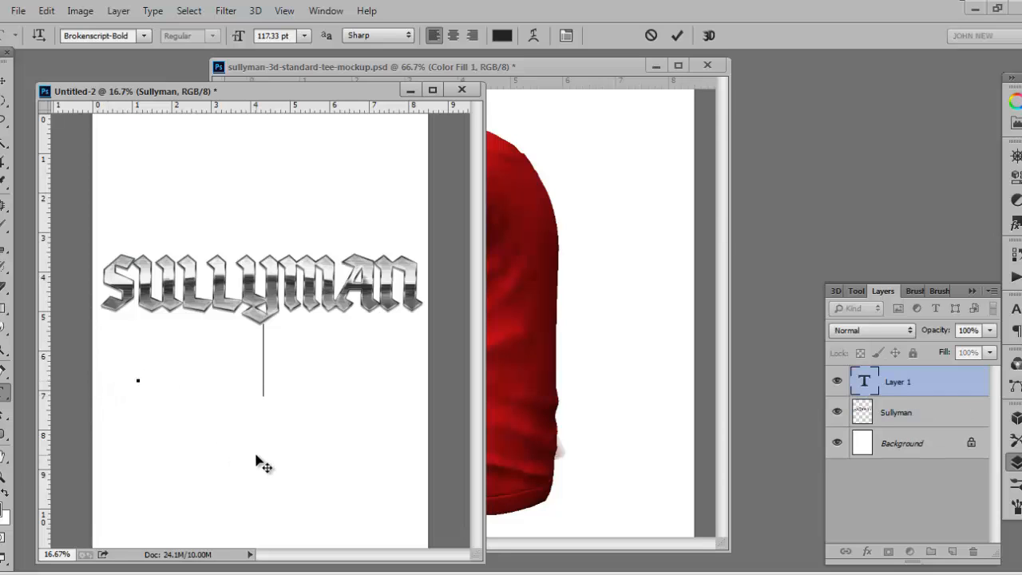
text(Sullyman)
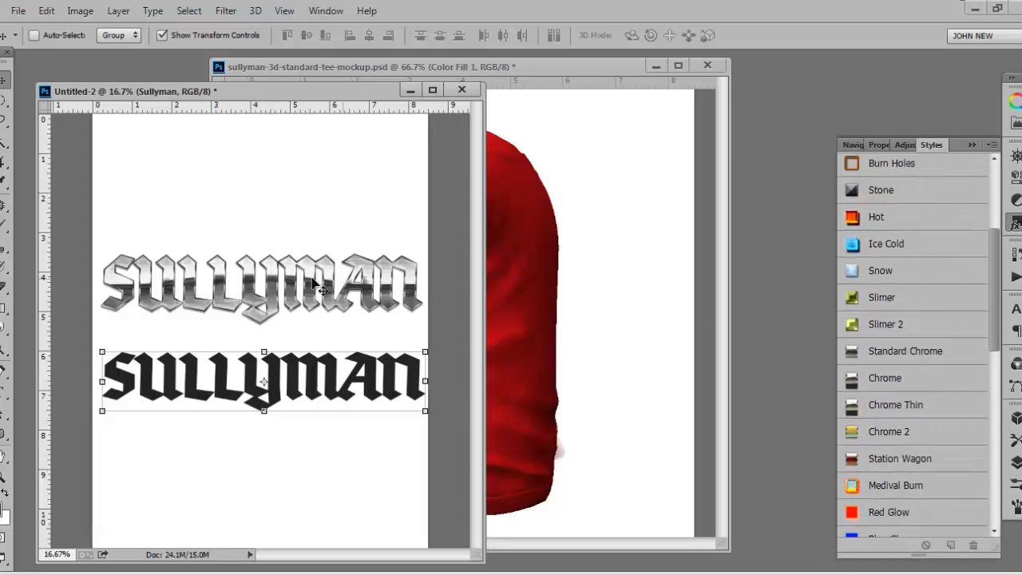
click(885, 377)
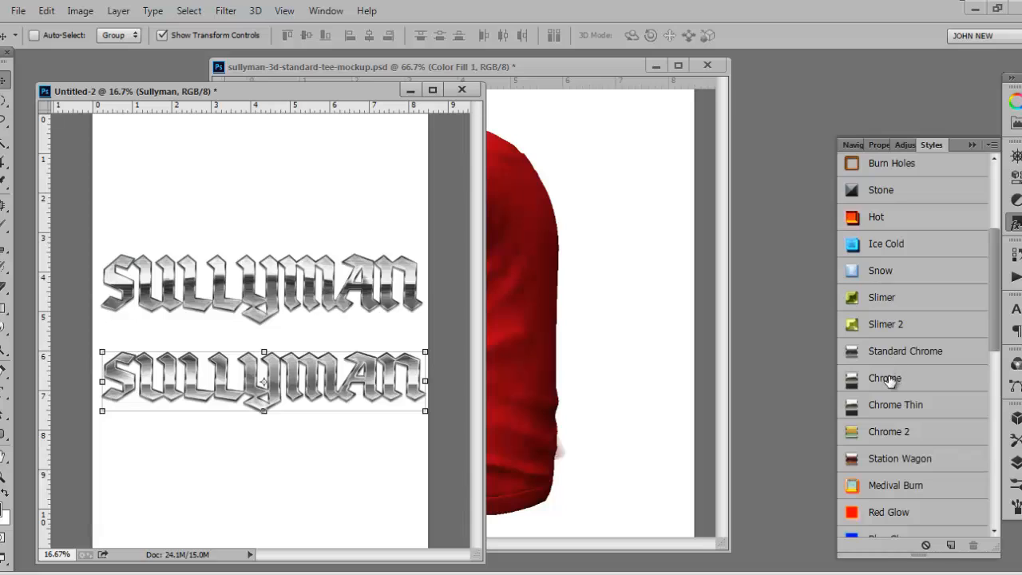
click(885, 377)
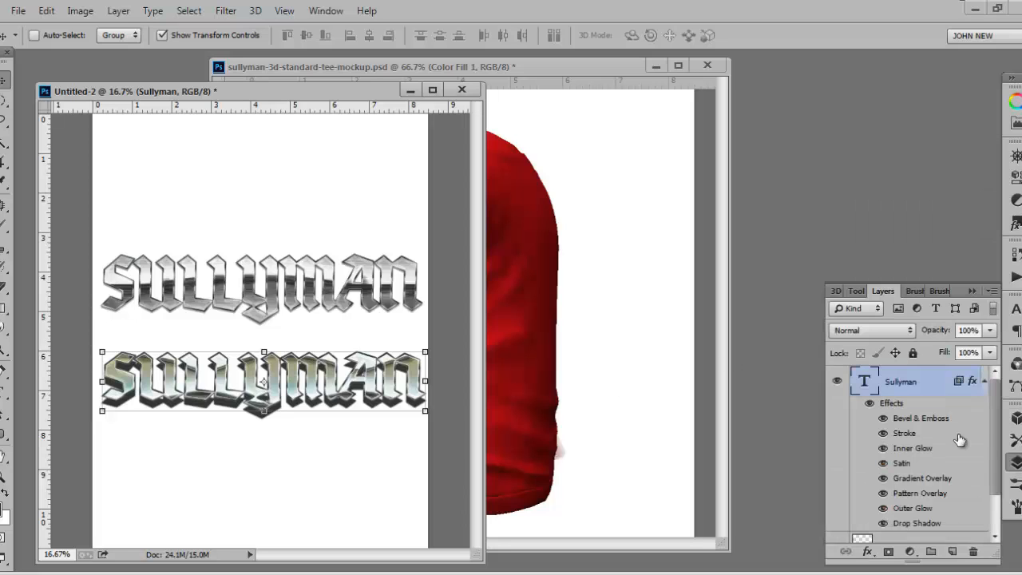
mouse_move(934, 440)
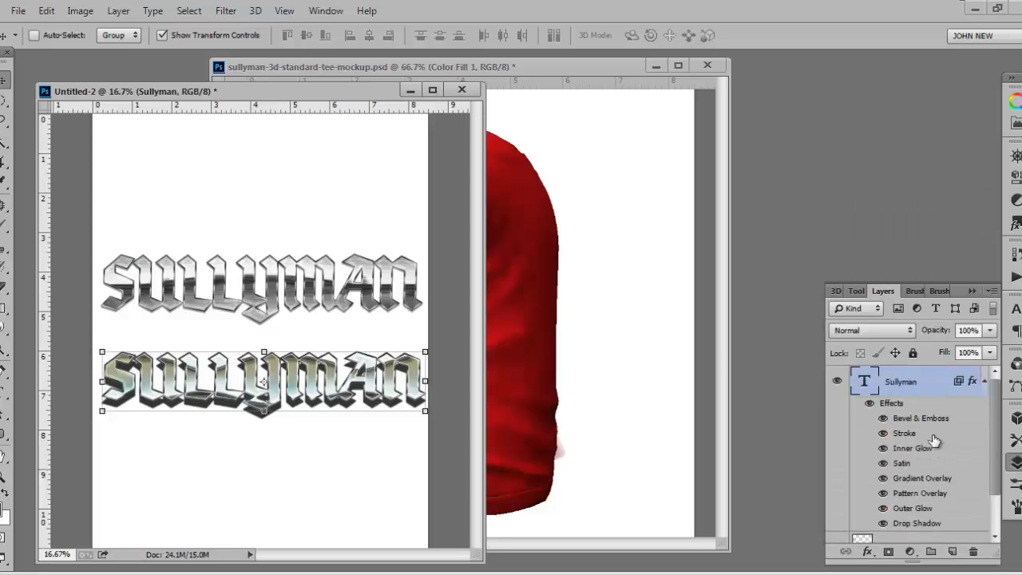
mouse_move(943, 499)
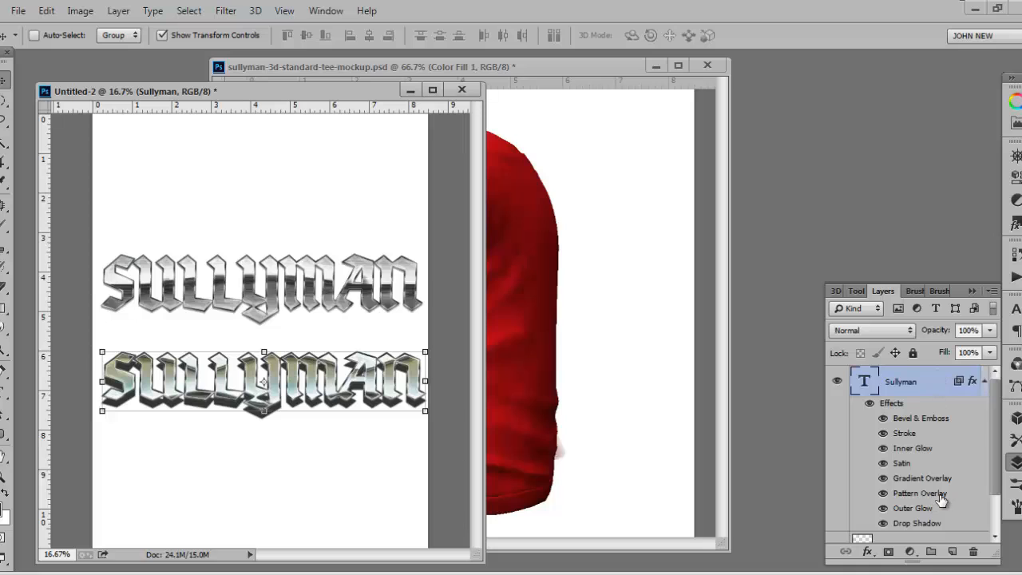
- Raise Pattern Overlay scale to 39% and set Drop Shadow distance 17 px, opacity ~31%
double_click(919, 493)
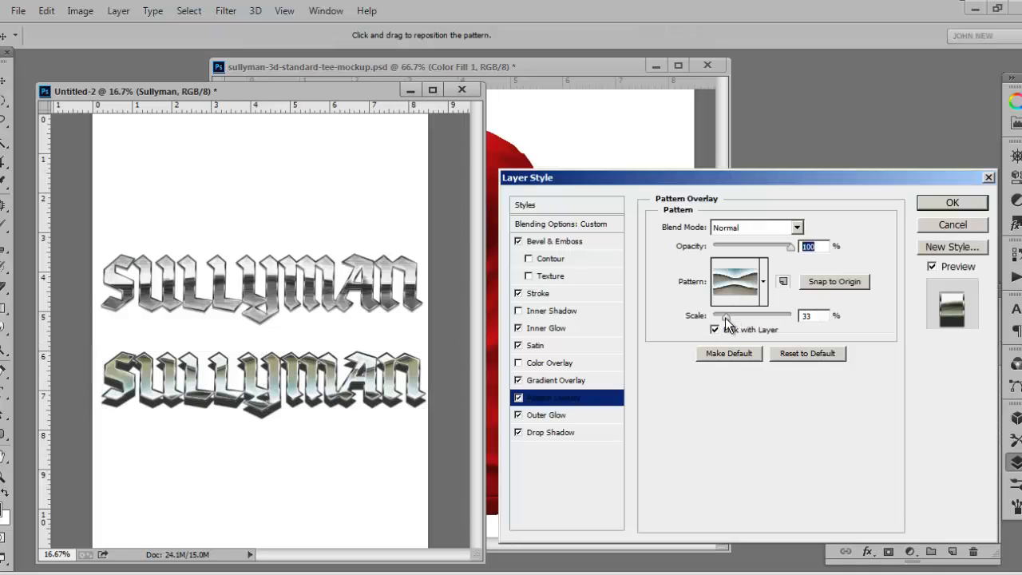
drag(726, 315, 798, 316)
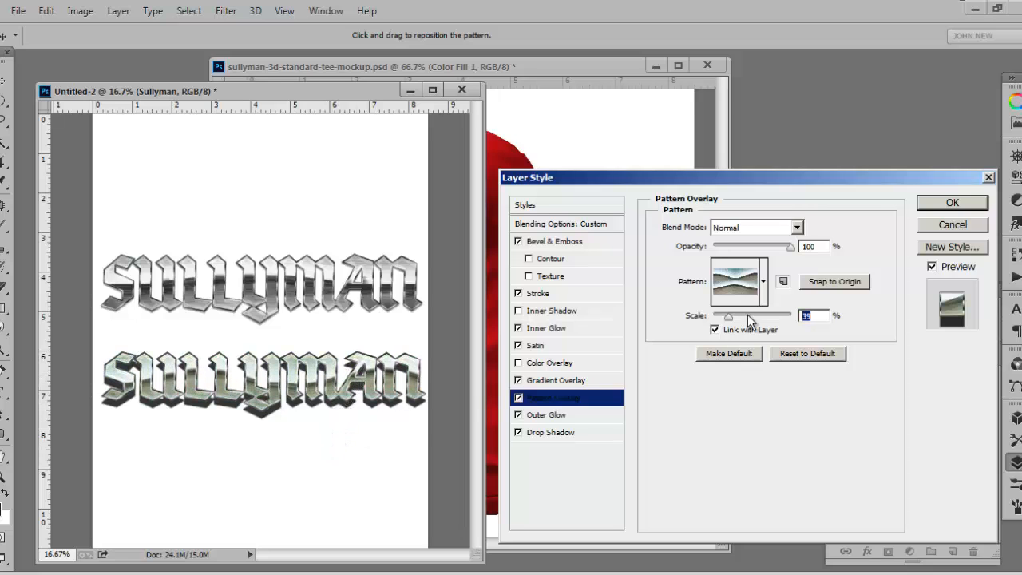
click(519, 433)
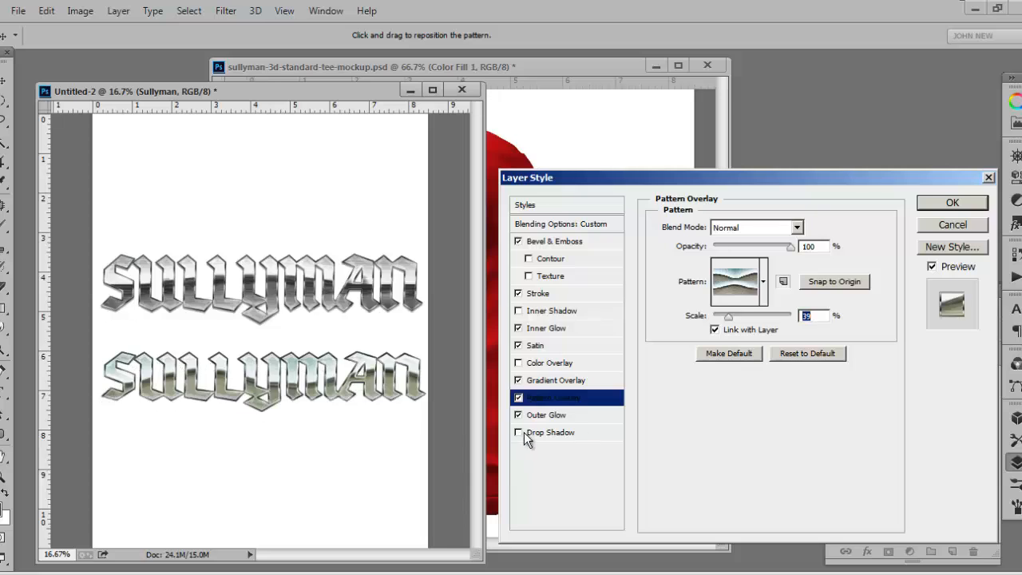
mouse_move(565, 439)
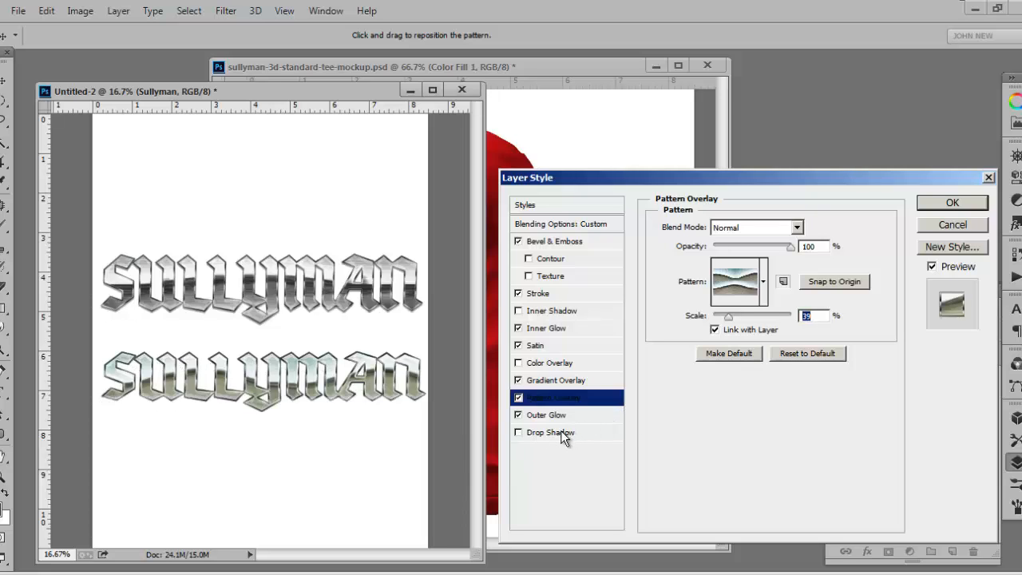
click(550, 432)
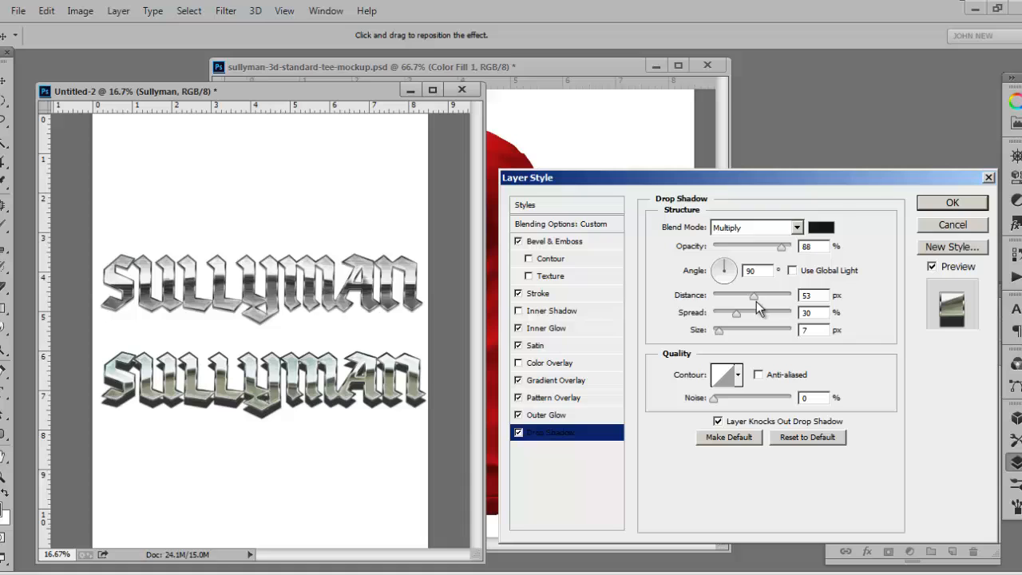
drag(755, 295, 725, 295)
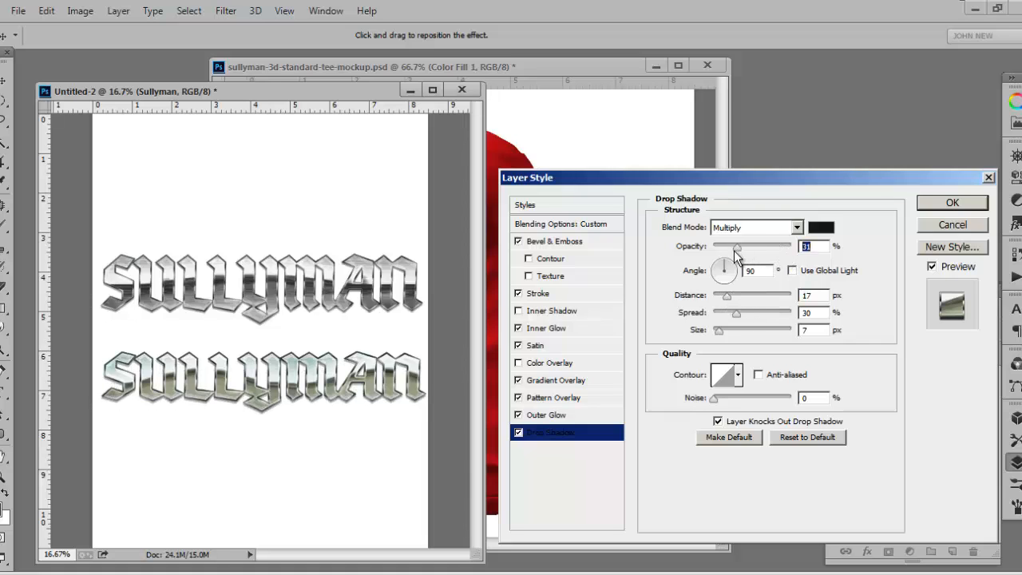
click(952, 202)
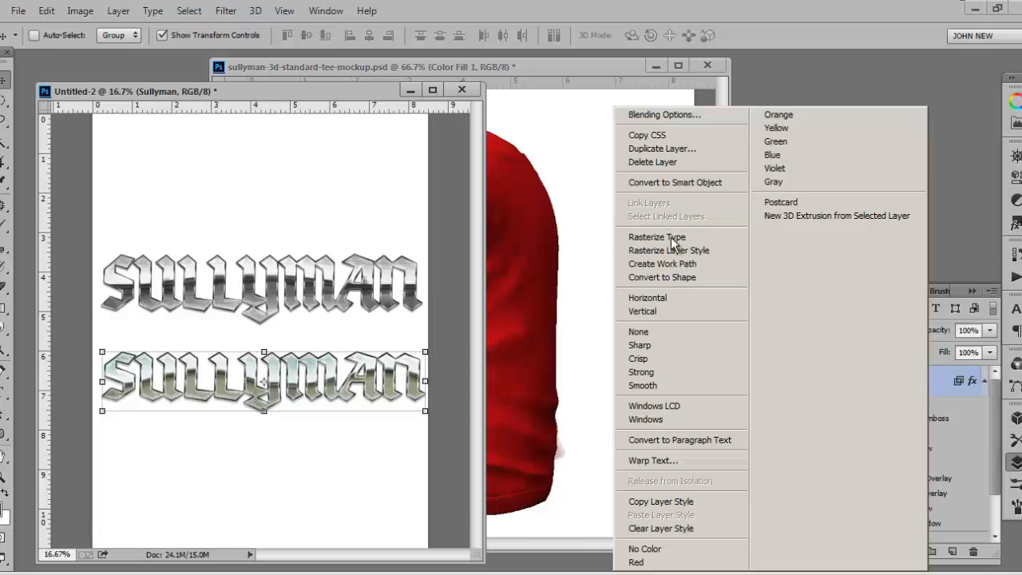
mouse_move(668, 250)
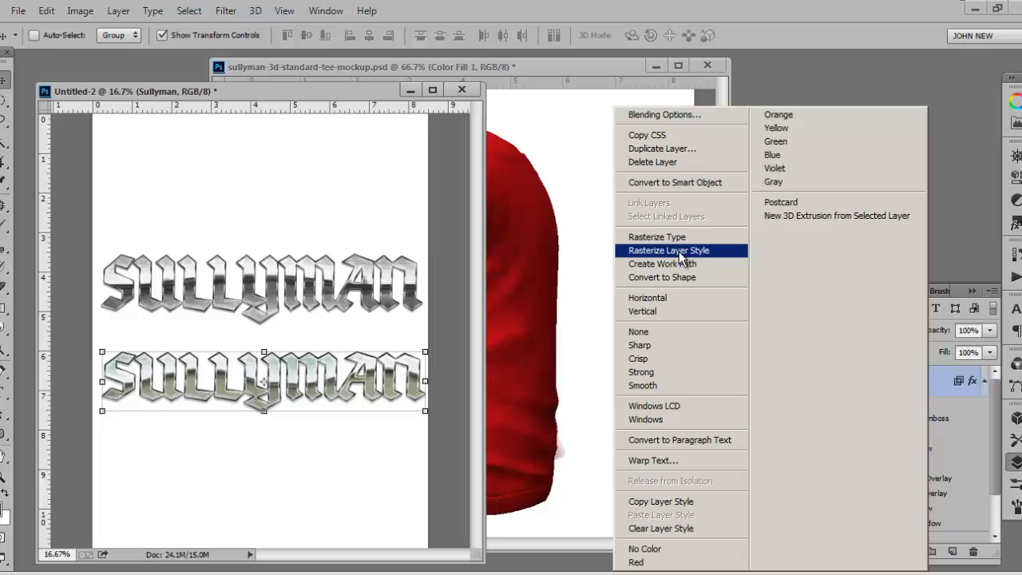
- Rasterize the text's layer style and place the rotated, scaled text on the shirt's side
click(669, 250)
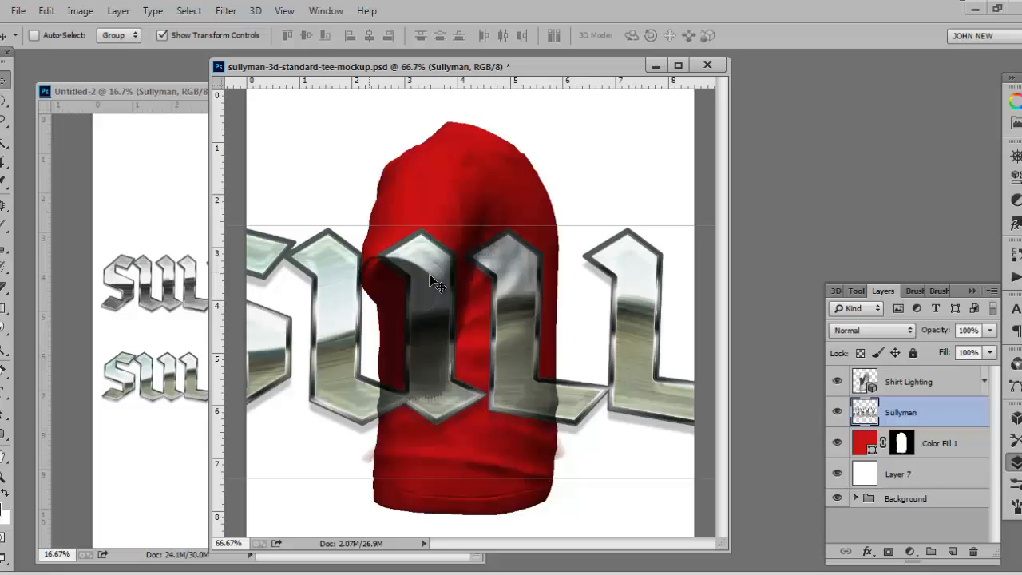
mouse_move(338, 283)
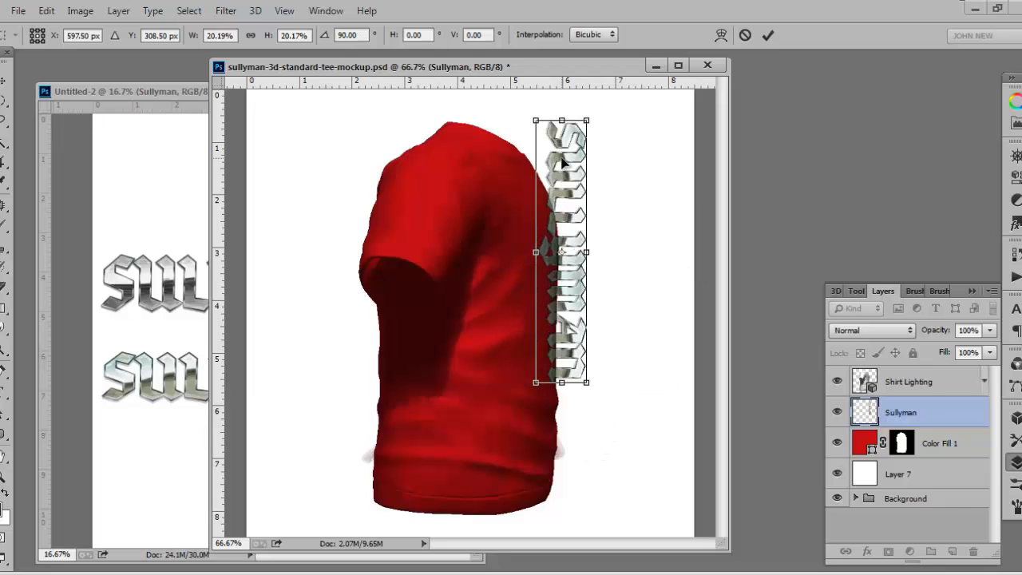
drag(562, 252, 482, 370)
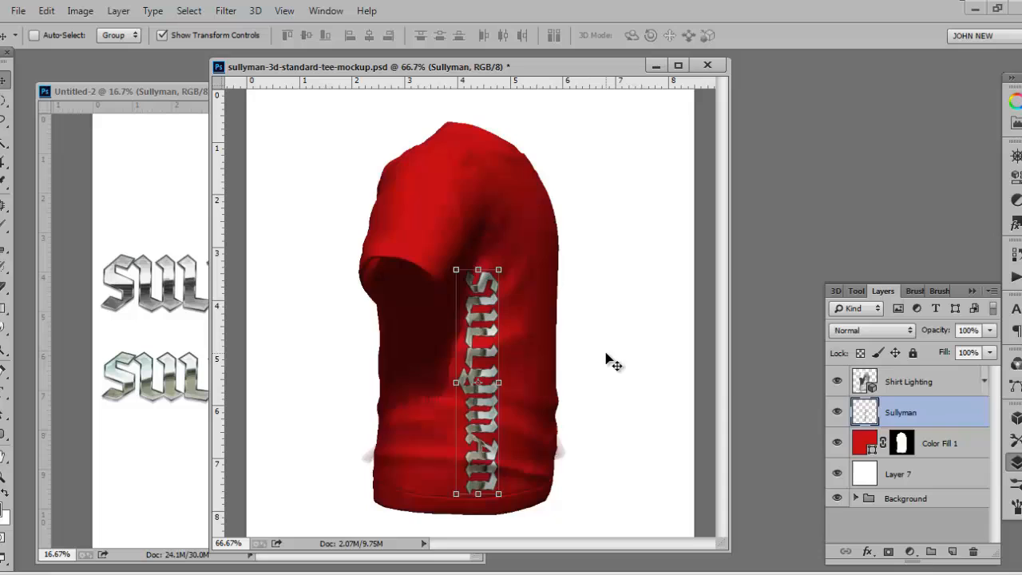
click(837, 381)
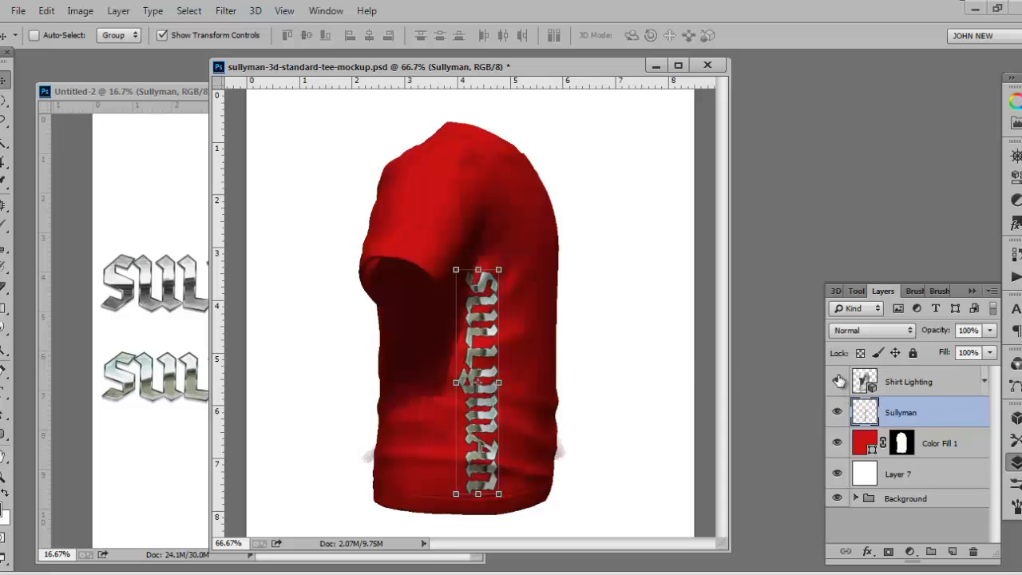
- Select Shirt Lighting and hide the white Layer 7 to reveal the grey studio backdrop
click(909, 382)
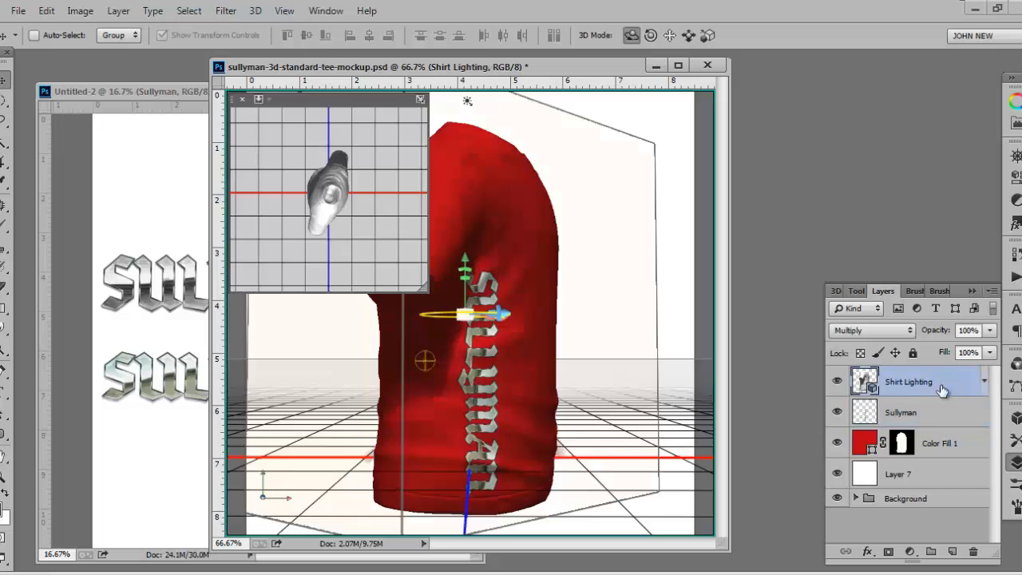
click(901, 412)
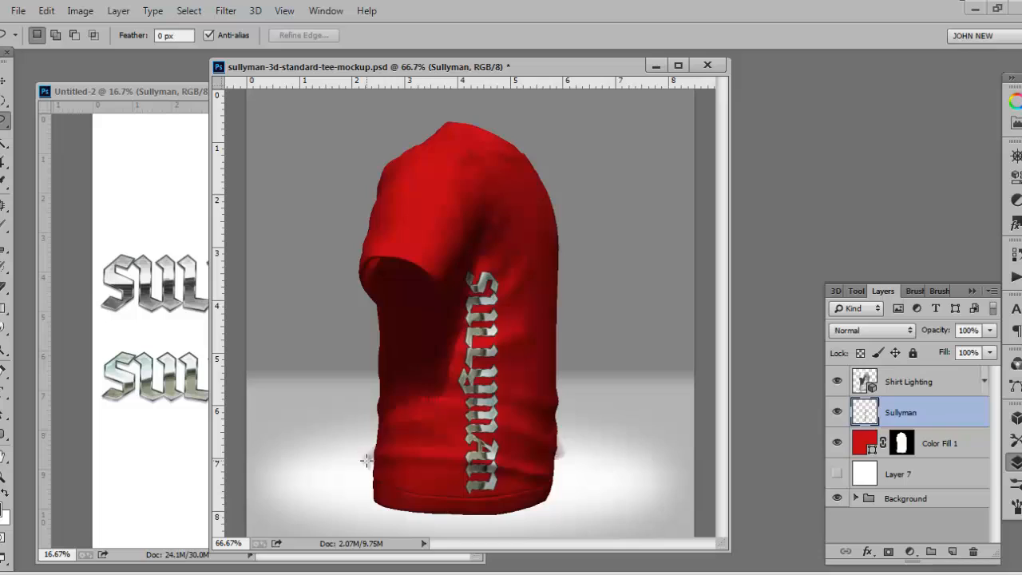
mouse_move(344, 462)
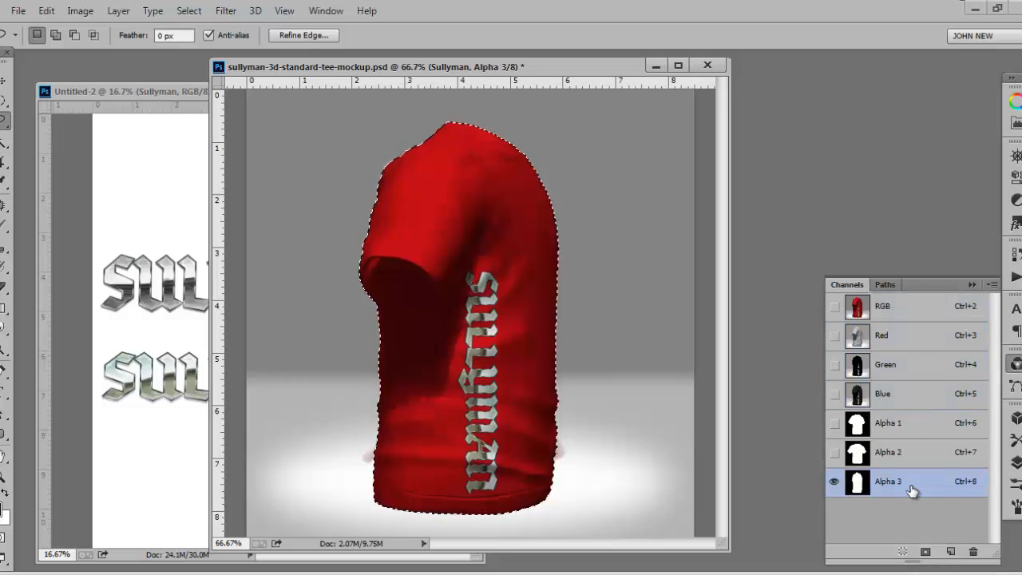
- Apply Levels with black input 88 to the Alpha 3 channel for the Color Fill mask
click(889, 481)
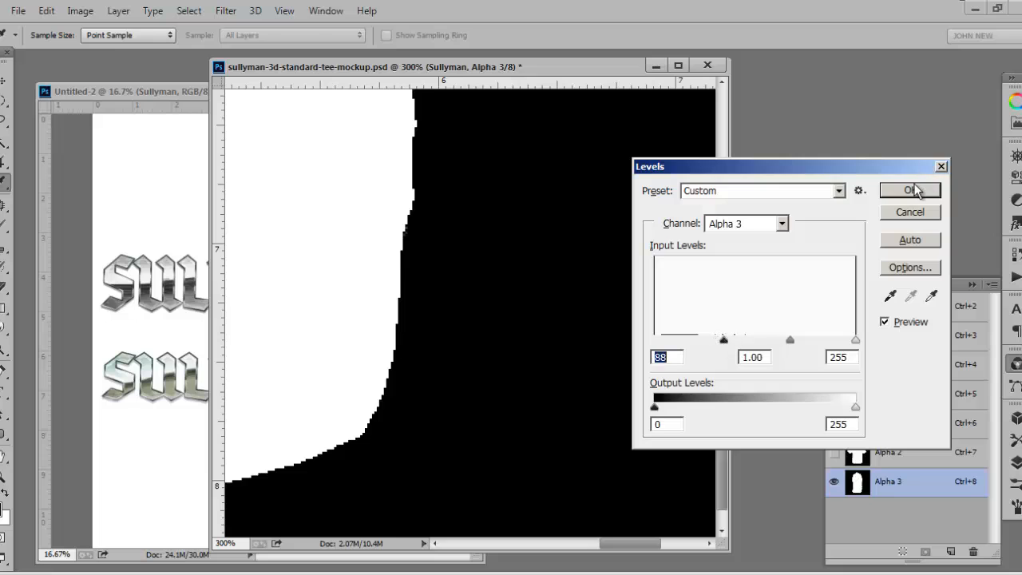
click(910, 190)
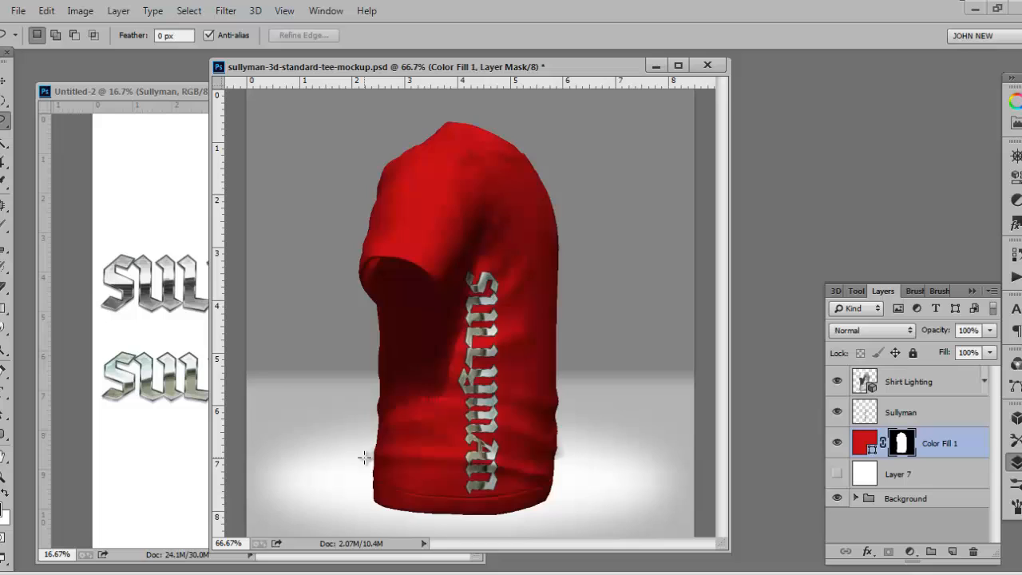
mouse_move(274, 363)
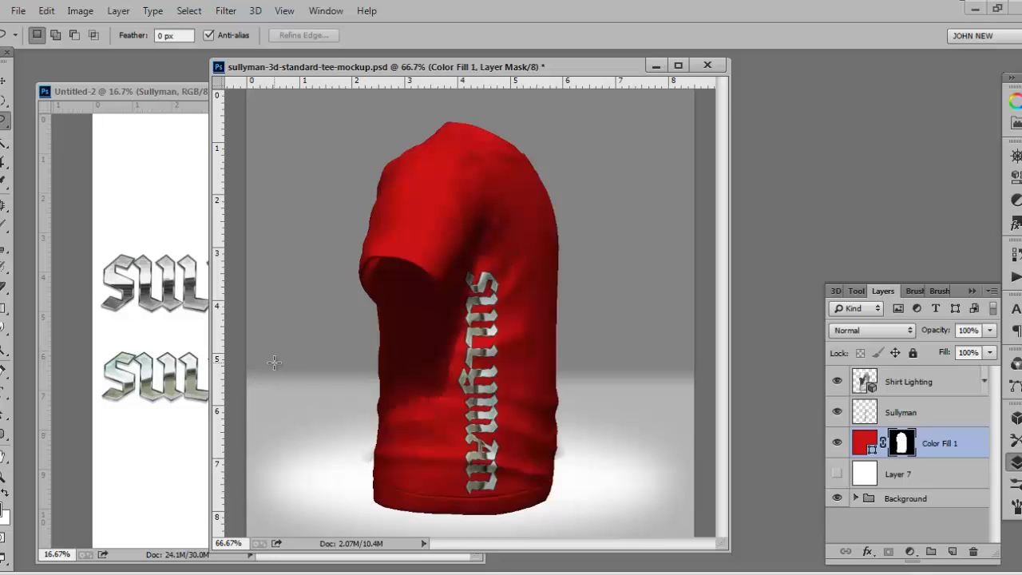
mouse_move(276, 360)
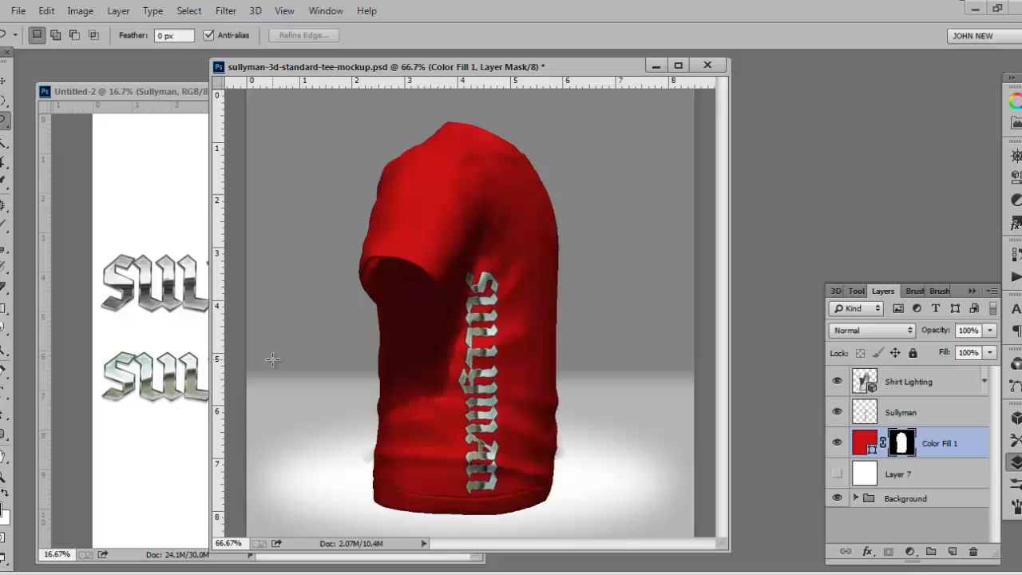
mouse_move(269, 360)
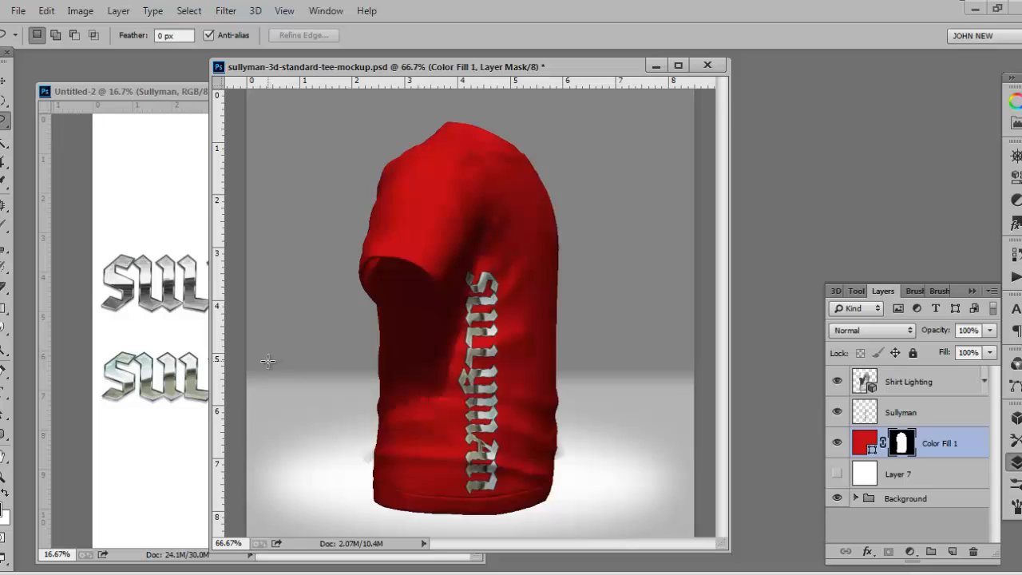